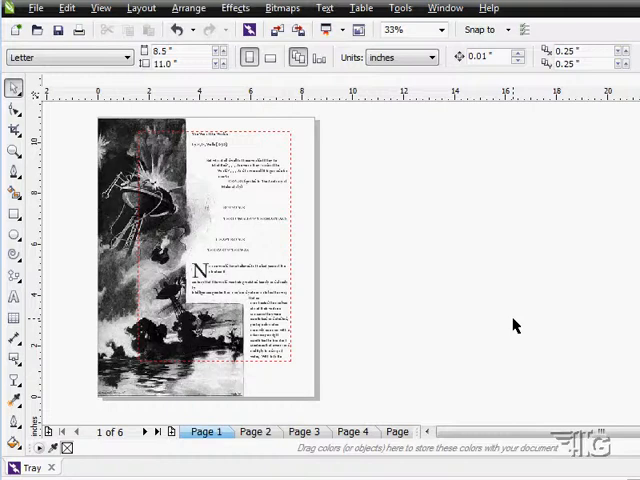
mouse_move(318, 201)
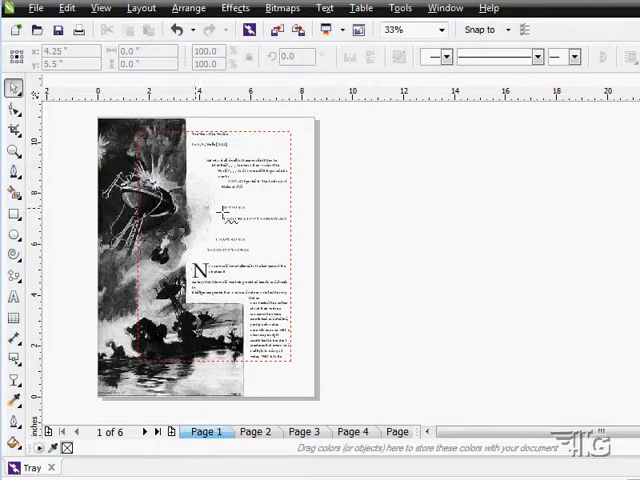
Step: Draw a freehand squiggly curve about eight inches wide to the right of the page
drag(355, 207, 565, 207)
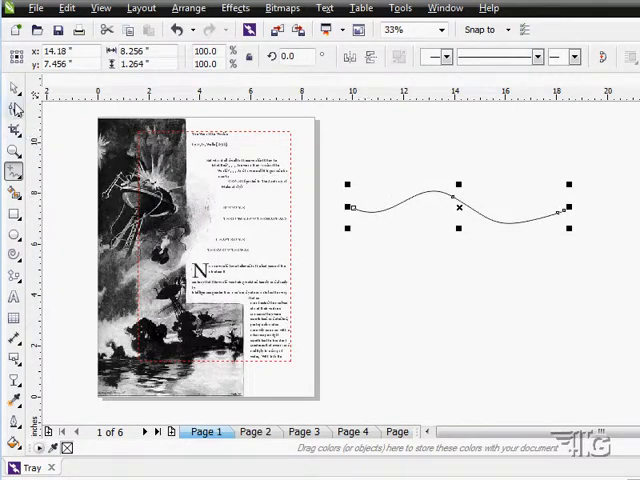
mouse_move(324, 8)
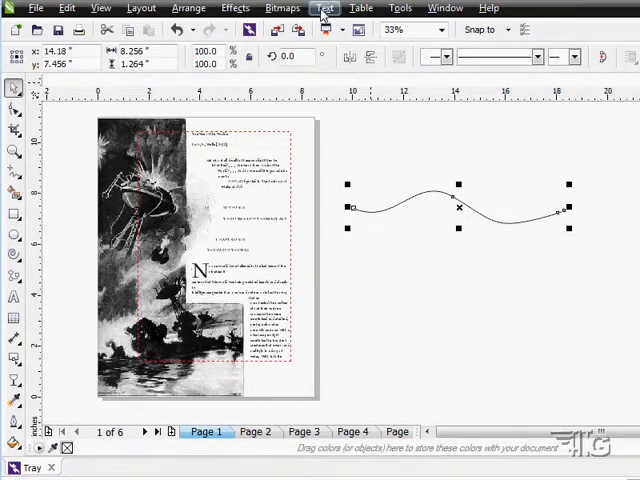
Step: Fit text to the wavy line and type the 'HG Wells War of the Worlds' title
click(324, 8)
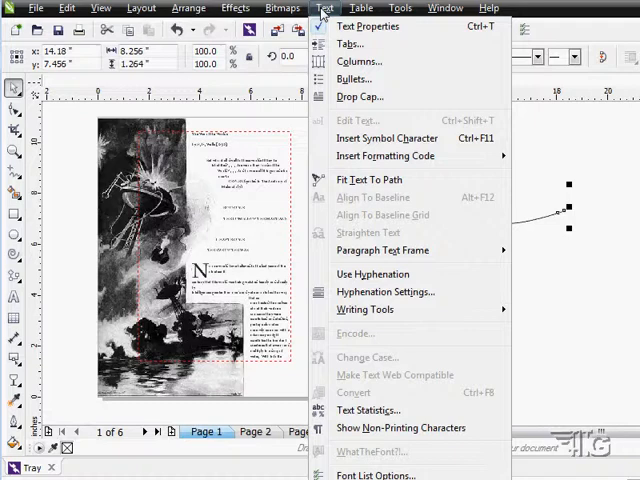
mouse_move(370, 179)
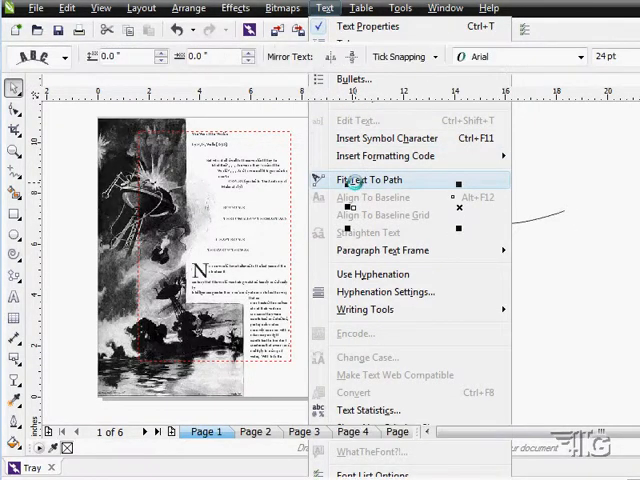
click(372, 180)
text(HG Wells)
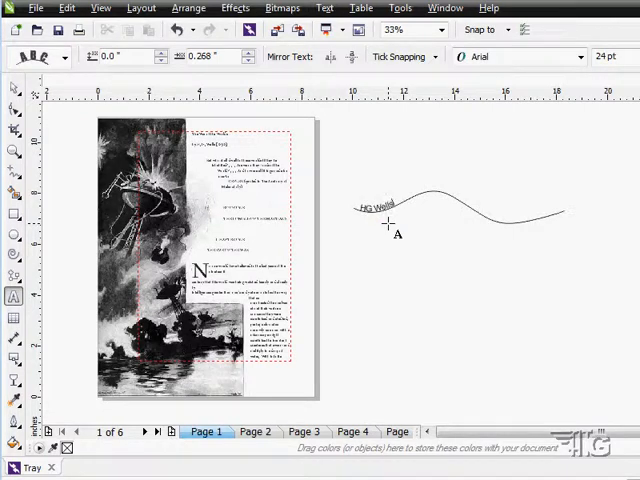
text(War of tghe /)
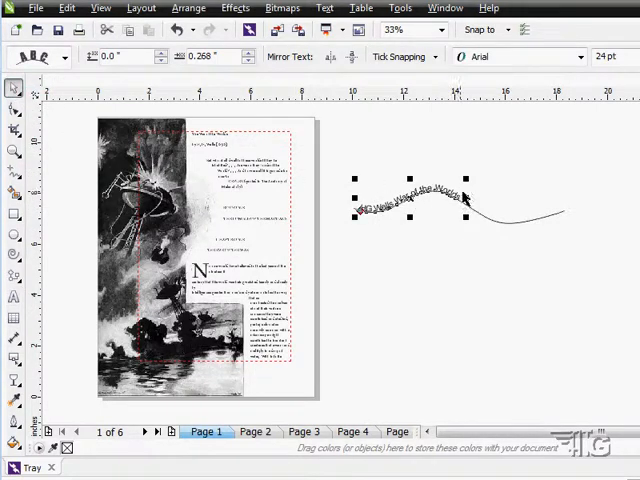
Step: Deselect the text path and switch to the Freehand tool for a second curve
click(410, 213)
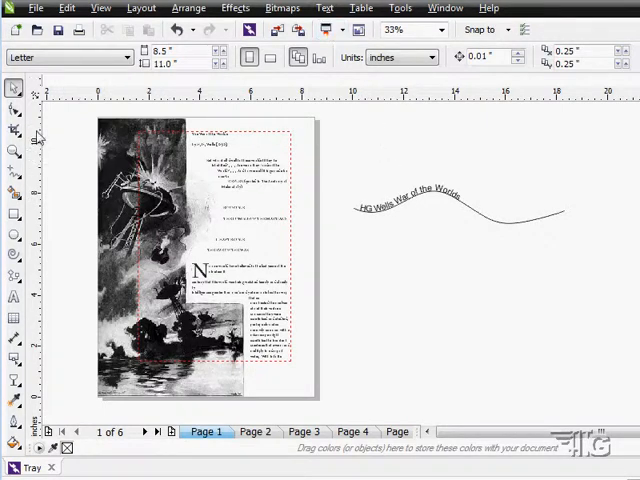
mouse_move(14, 108)
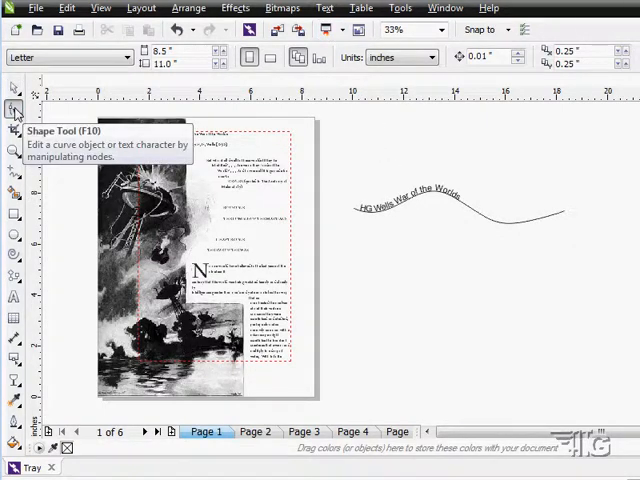
click(14, 107)
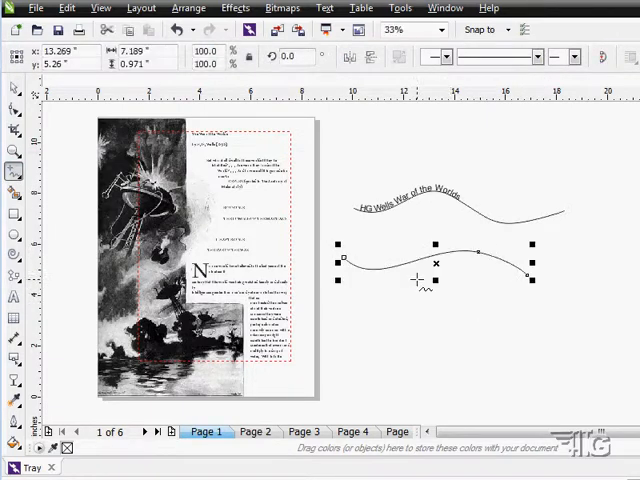
Step: Fit 'HG Wells War of the Worlds' text to the lower wavy line
click(15, 299)
text(HG Wells War of the Worl)
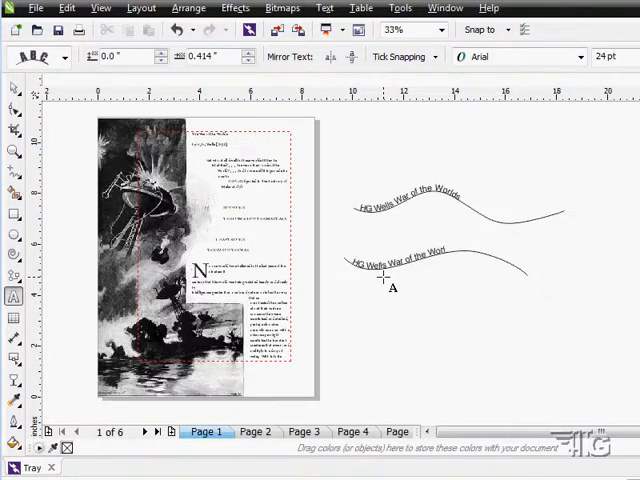
click(390, 265)
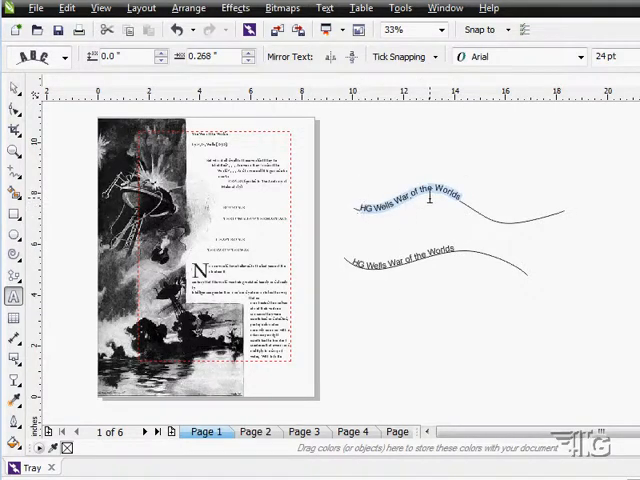
Step: Set the top path's title to Snap ITC at 36 pt, then return to the Pick tool
click(410, 195)
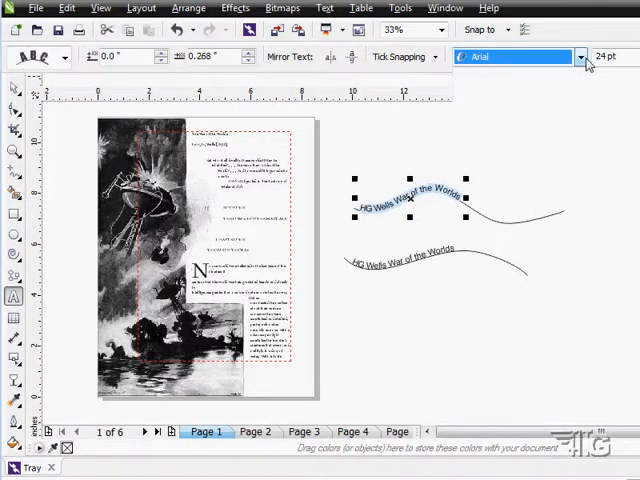
click(520, 56)
text(Snap ITC)
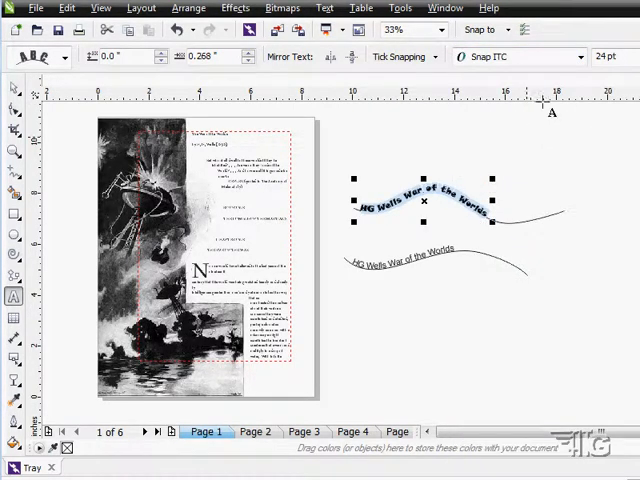
click(620, 56)
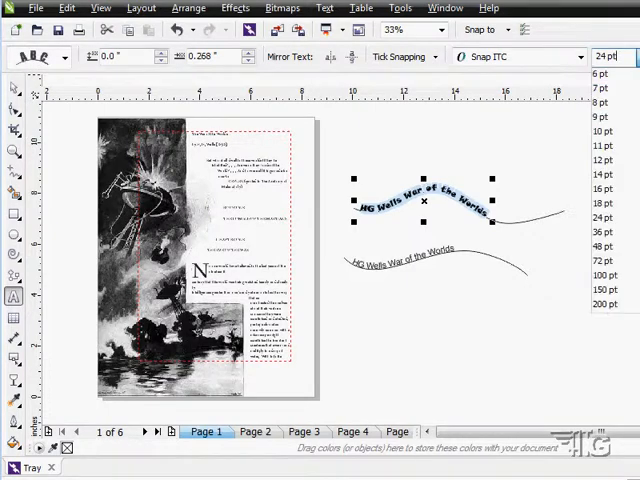
click(599, 232)
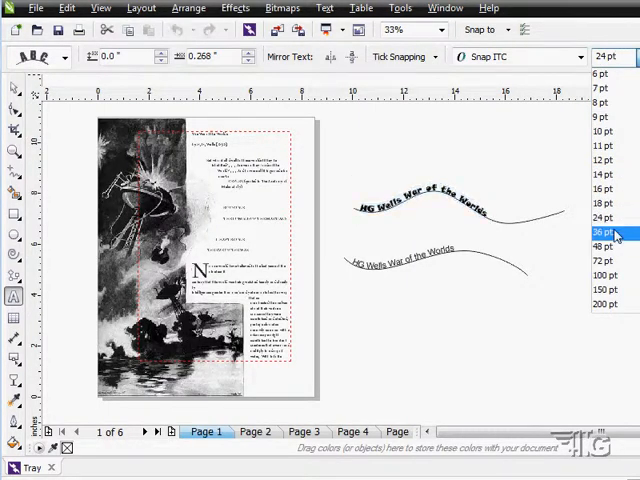
click(601, 232)
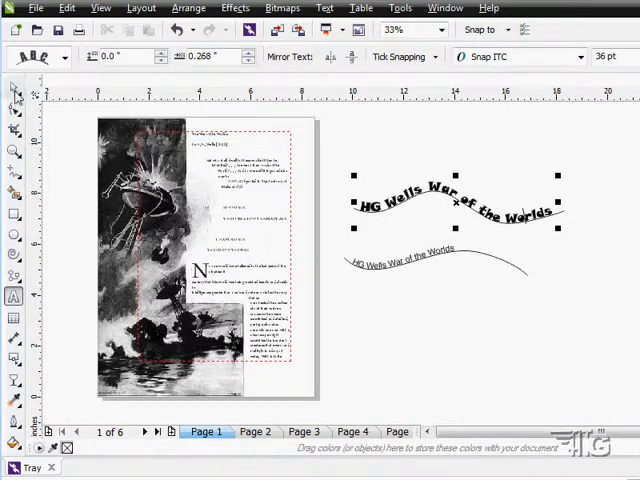
click(15, 88)
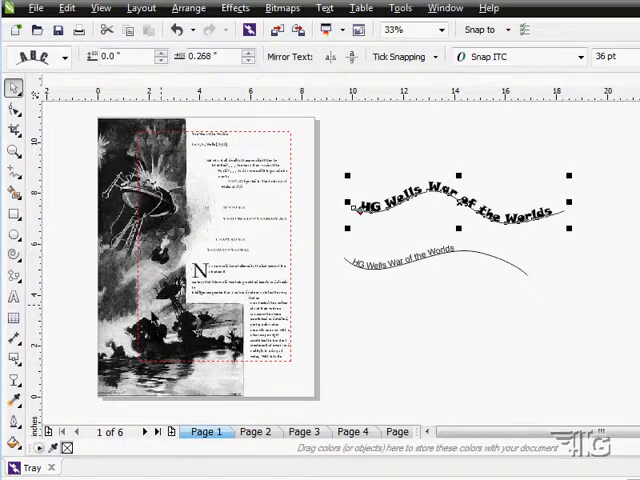
Step: Apply No Outline to the upper wavy path so only its text shows
click(14, 420)
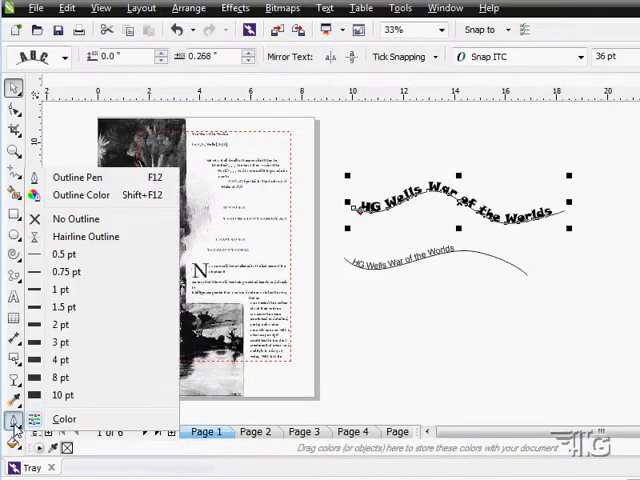
click(15, 420)
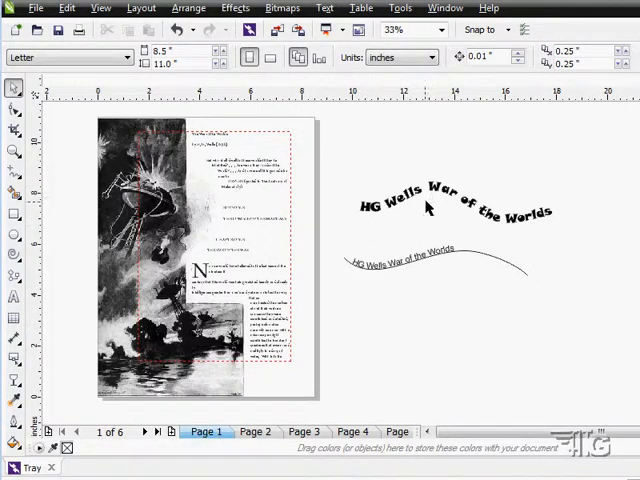
mouse_move(580, 258)
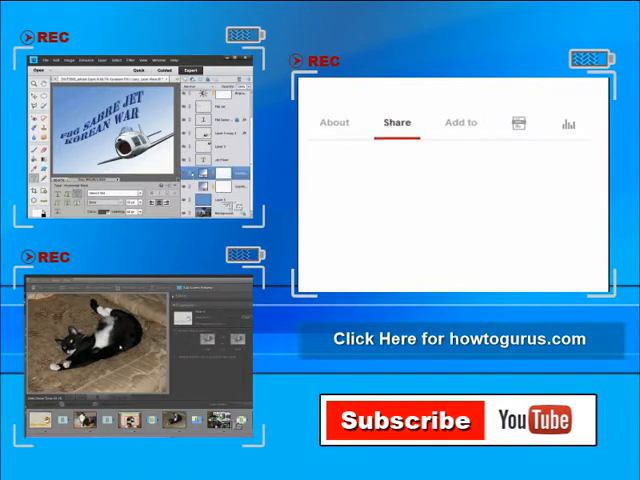
click(396, 122)
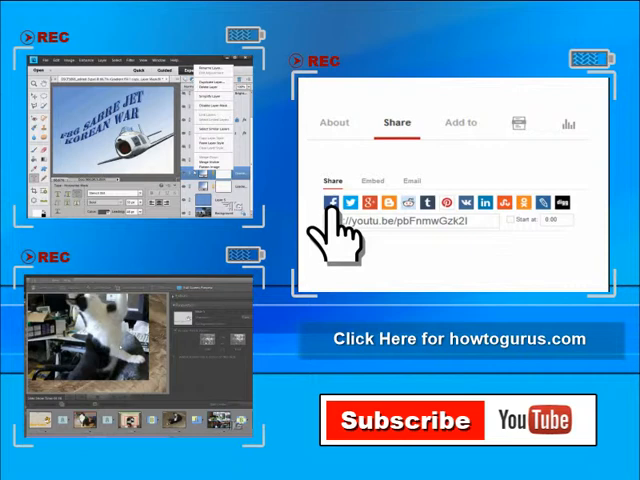